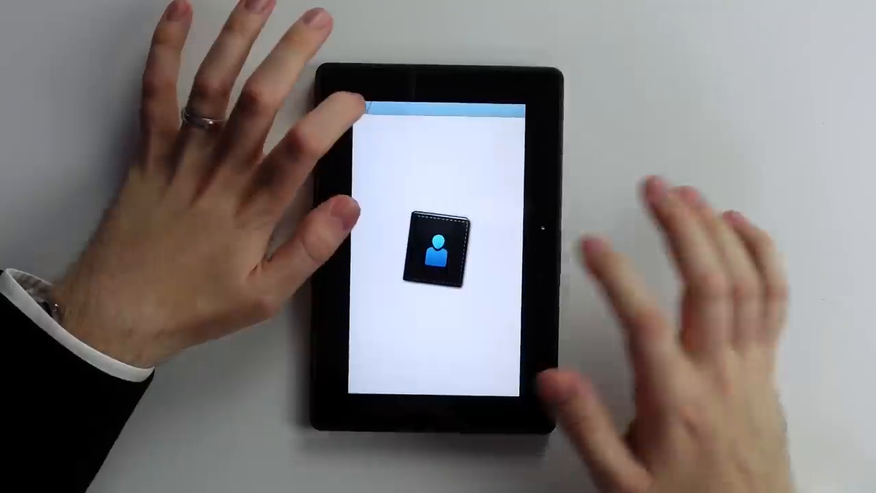
# Start a new contact with first name "Sam" and scroll down its form.
pyautogui.click(437, 253)
pyautogui.write('Sam')
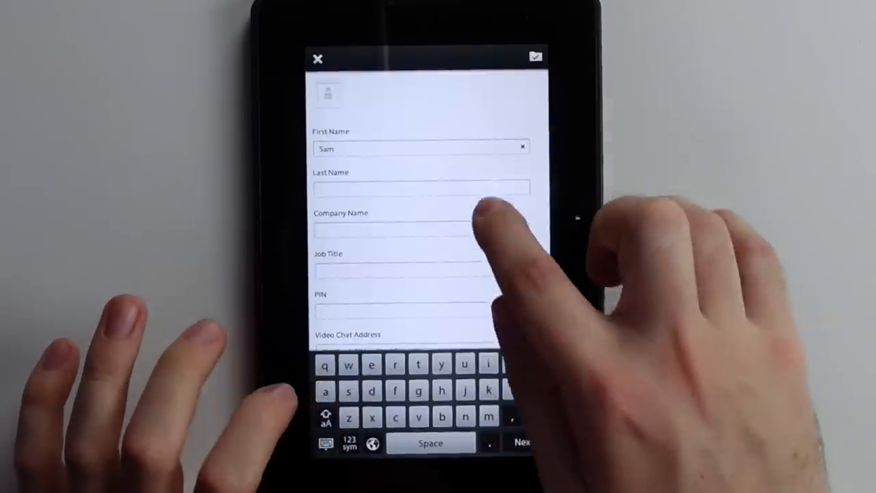
pyautogui.scroll(-3)
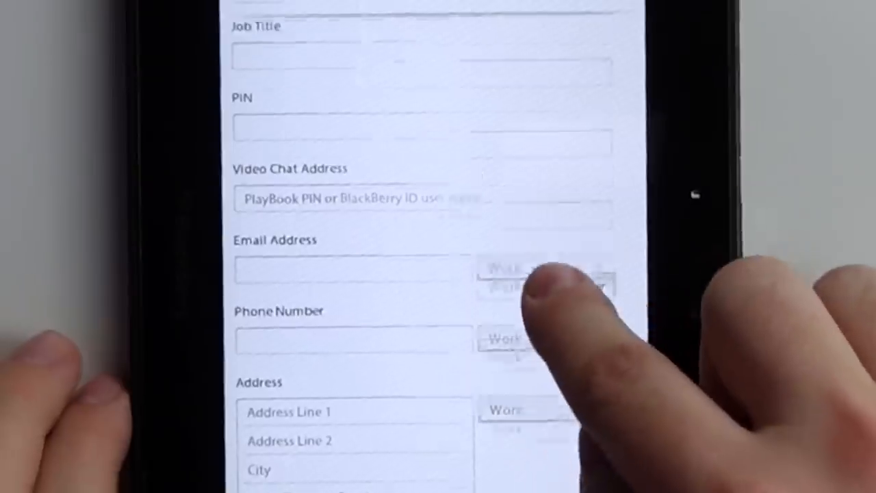